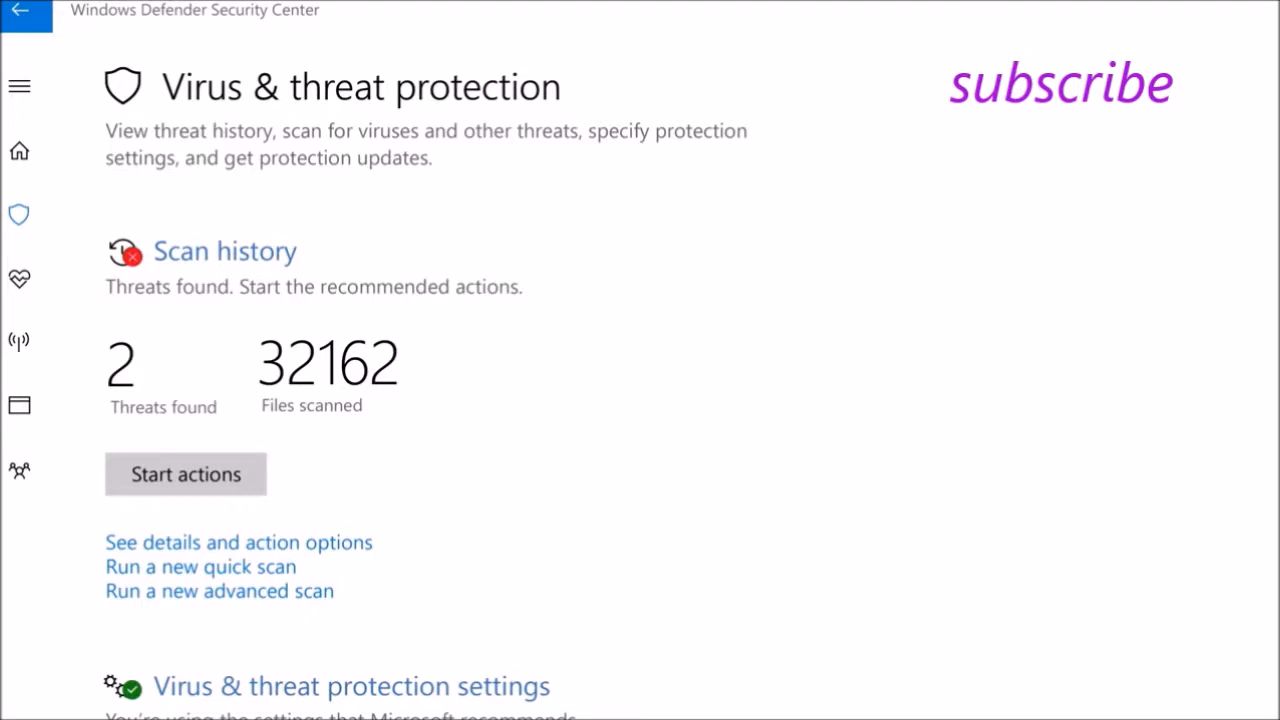
- Pass through the Firewall & network protection page to App & browser control, showing SmartScreen settings
click(19, 340)
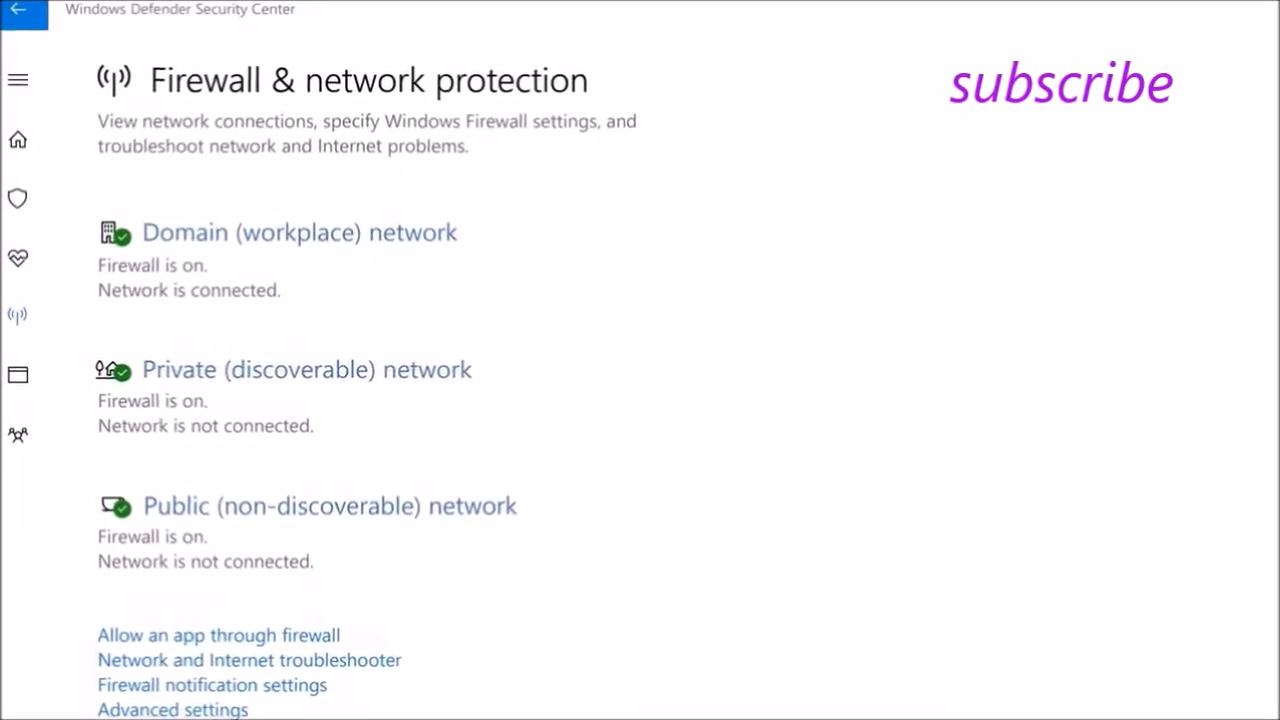
click(18, 379)
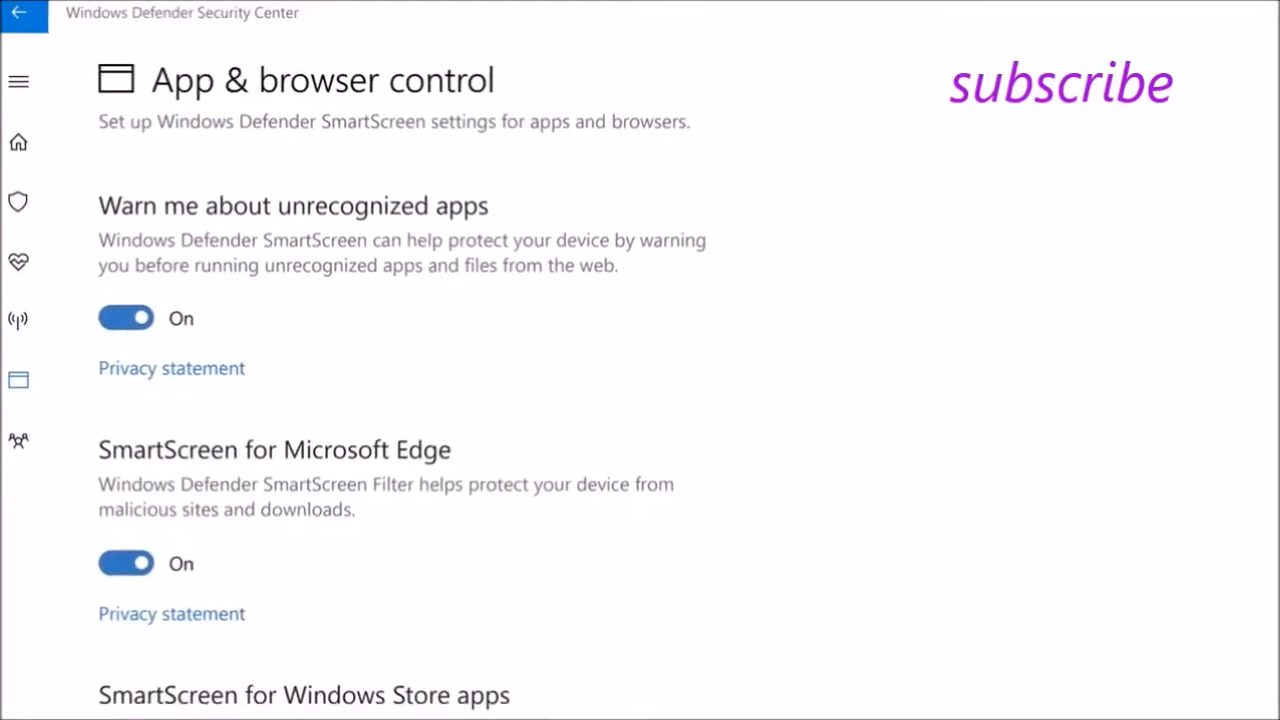
- Scroll through the App & browser control settings, then go to Family options
scroll(down, 3)
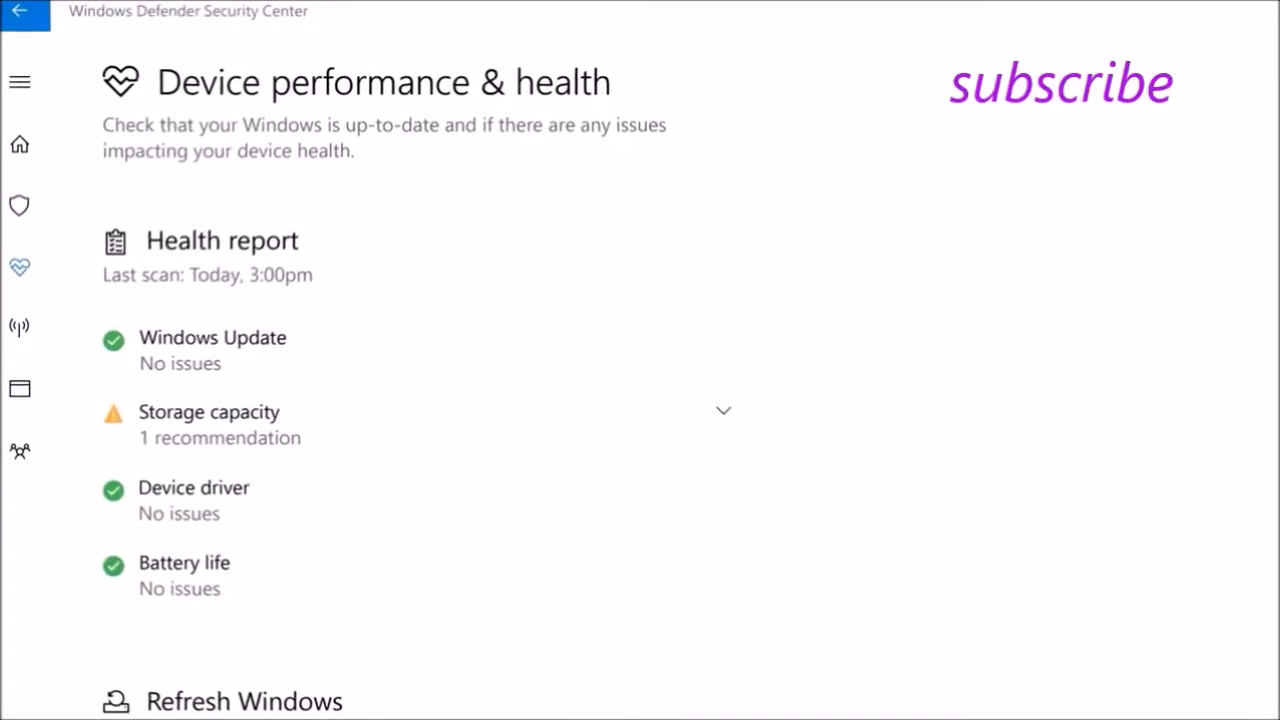
click(20, 451)
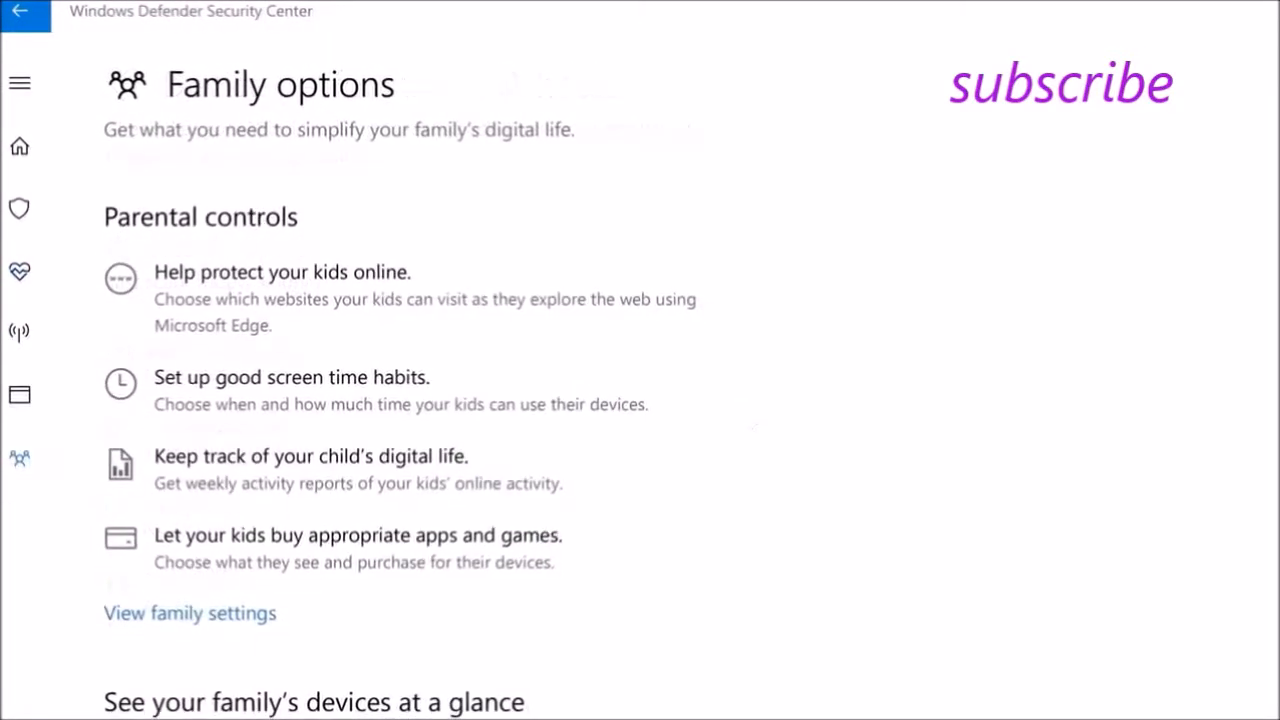